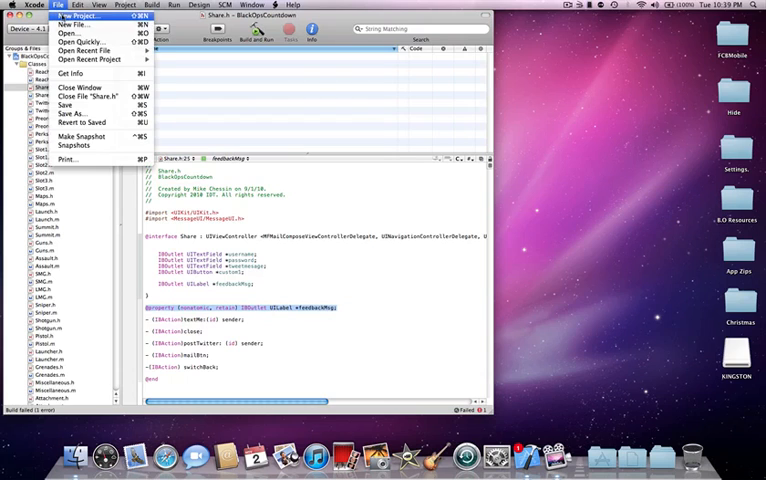
Create a new View-based Application project named SMS and save it.
{"action": "left_click", "coordinate": [76, 16]}
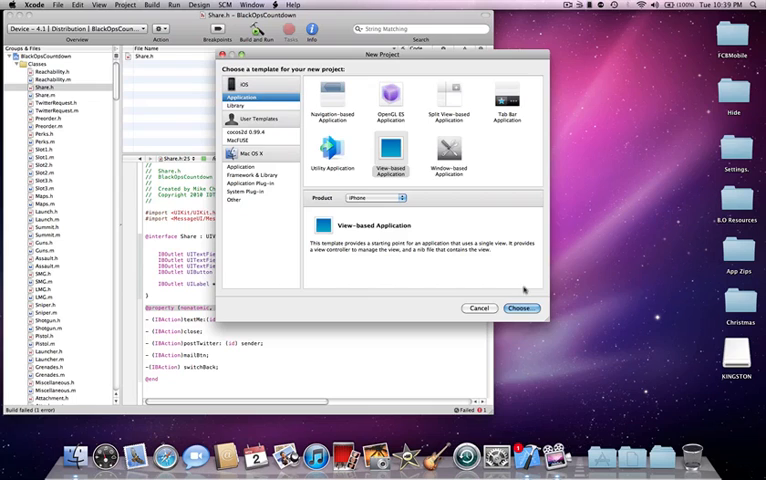
{"action": "left_click", "coordinate": [520, 308]}
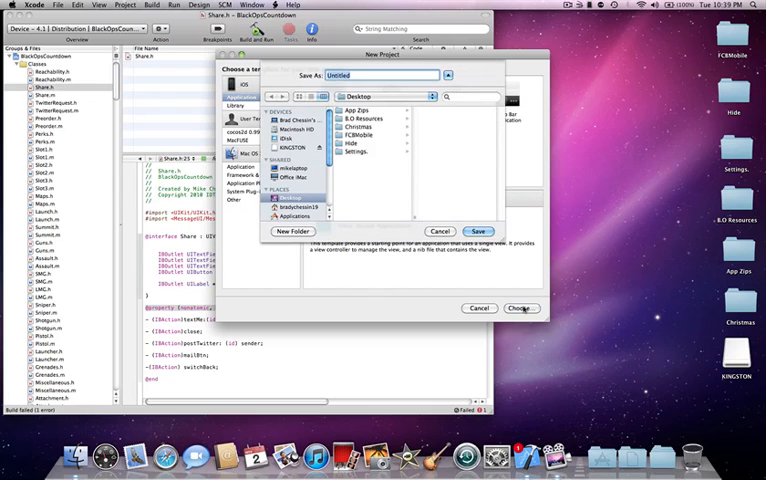
{"action": "type", "text": "SMS"}
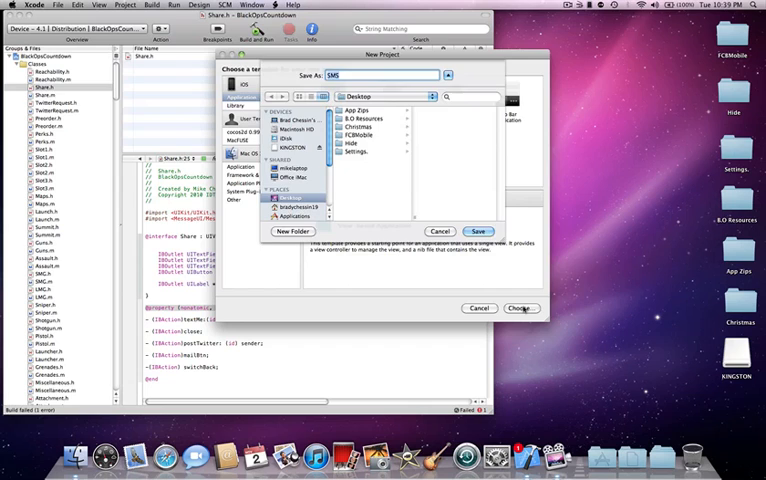
{"action": "left_click", "coordinate": [520, 308]}
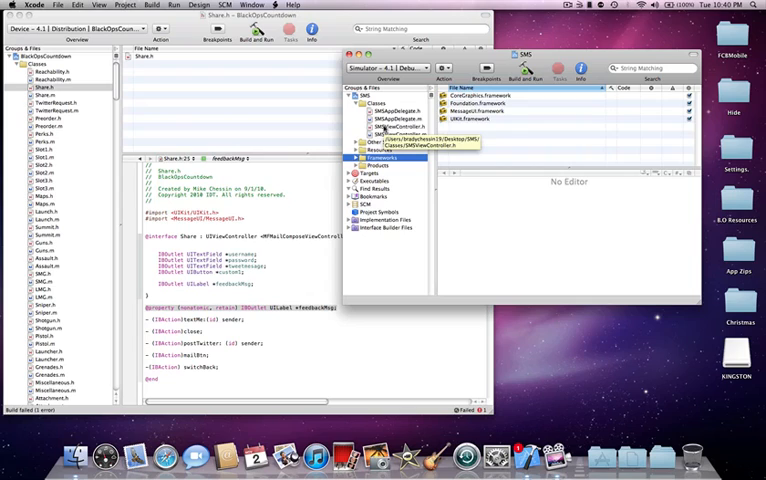
In SMSViewController.h, begin an '- (IBAction)' method declaration.
{"action": "left_click", "coordinate": [392, 128]}
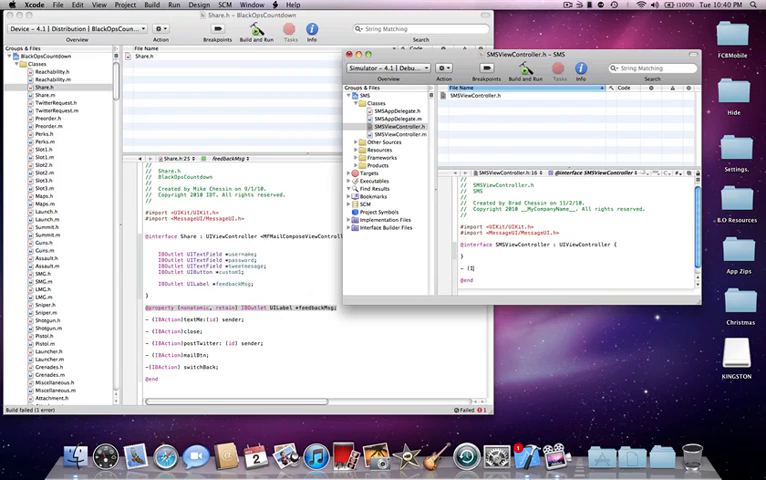
{"action": "type", "text": "- (IBAction)sendsms {"}
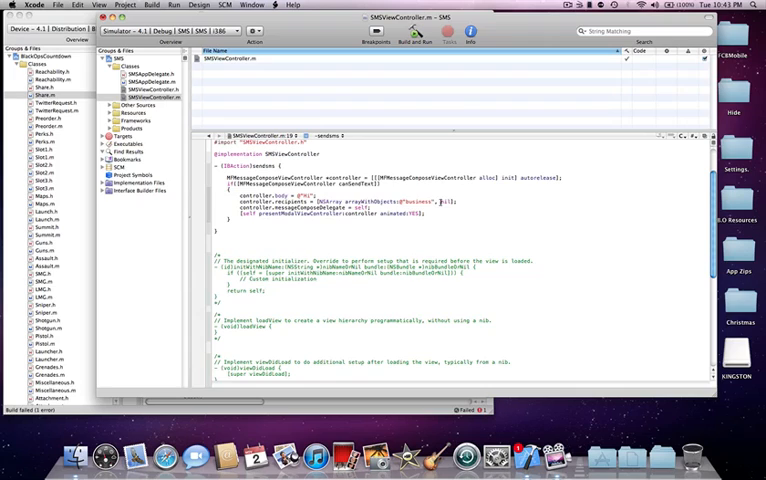
{"action": "double_click", "coordinate": [420, 200]}
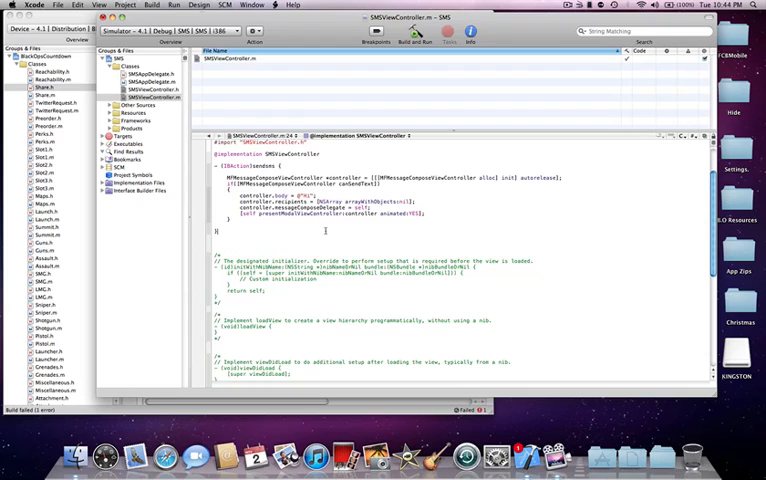
{"action": "mouse_move", "coordinate": [90, 144]}
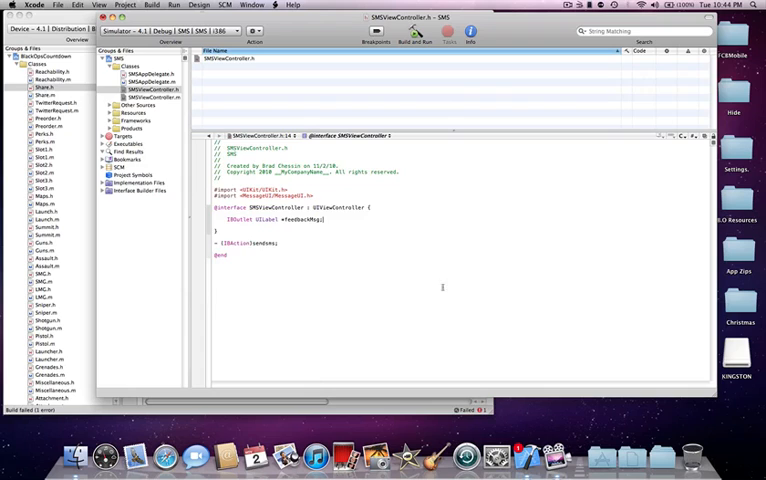
{"action": "type", "text": "@property (nonatomic, retain) IBOutlet UILabel *feedbackMsg;"}
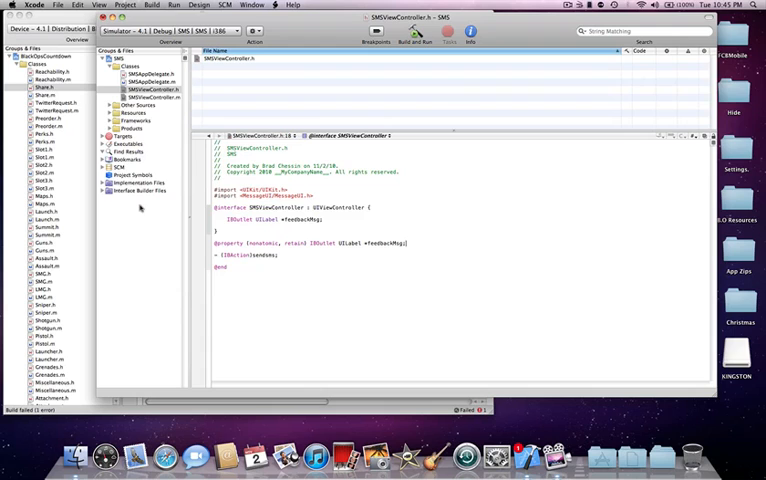
{"action": "mouse_move", "coordinate": [140, 208]}
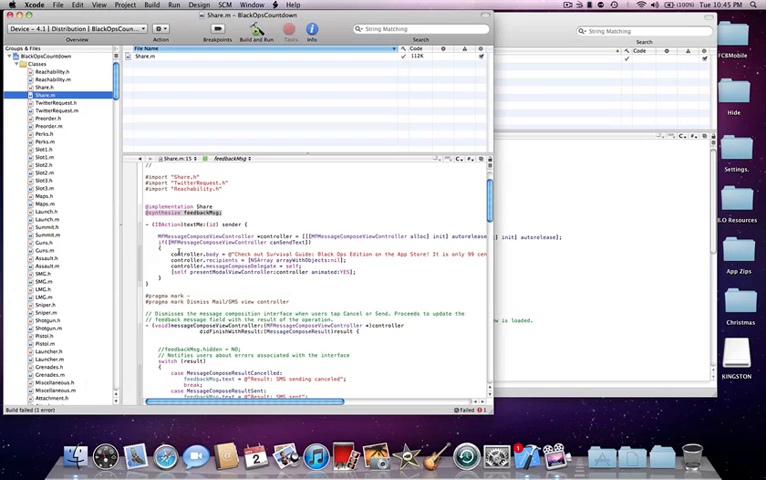
Scroll down SMSViewController.m to the delegate method reporting cancelled, sent or failed results.
{"action": "scroll", "scroll_direction": "down", "scroll_amount": 3}
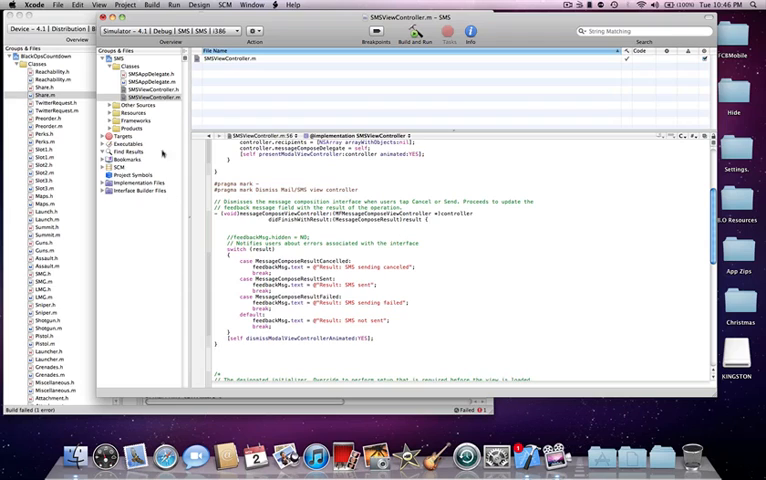
{"action": "left_click", "coordinate": [150, 88]}
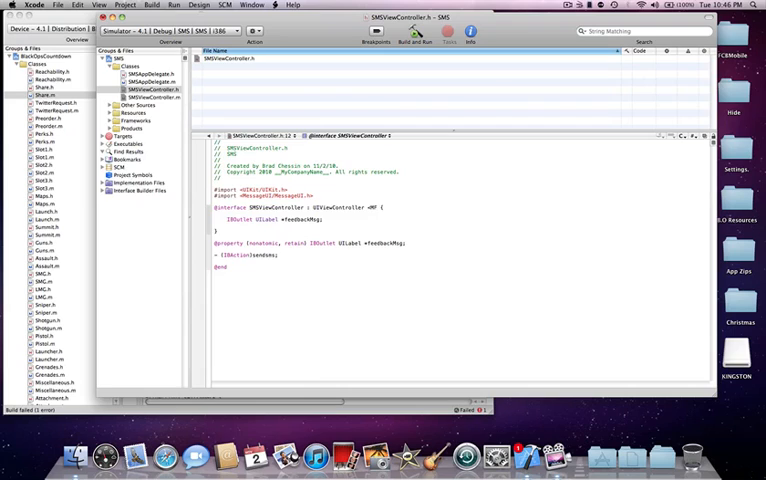
{"action": "type", "text": "Mp"}
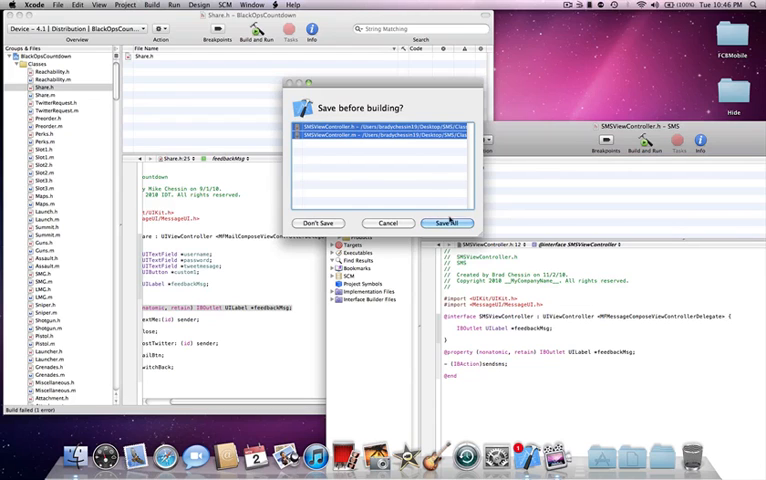
Save the edited files when asked before building the SMS project.
{"action": "left_click", "coordinate": [448, 222]}
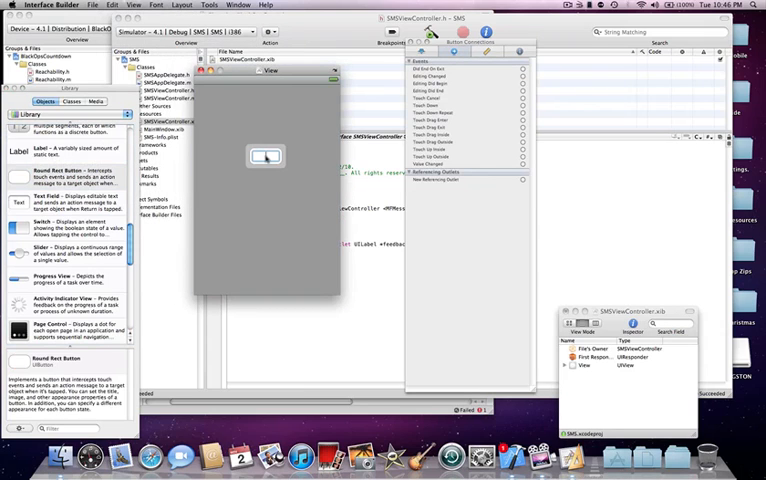
Title the button 'Send Text', then build and run the SMS app in the simulator.
{"action": "type", "text": "Sen"}
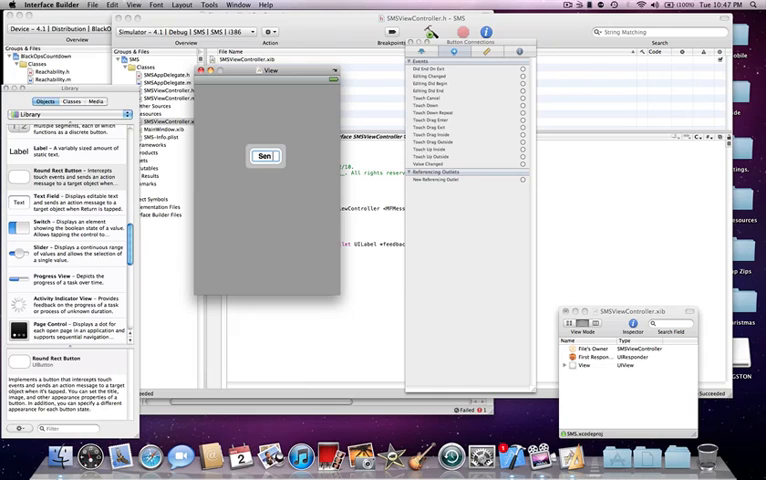
{"action": "type", "text": "Send Tex"}
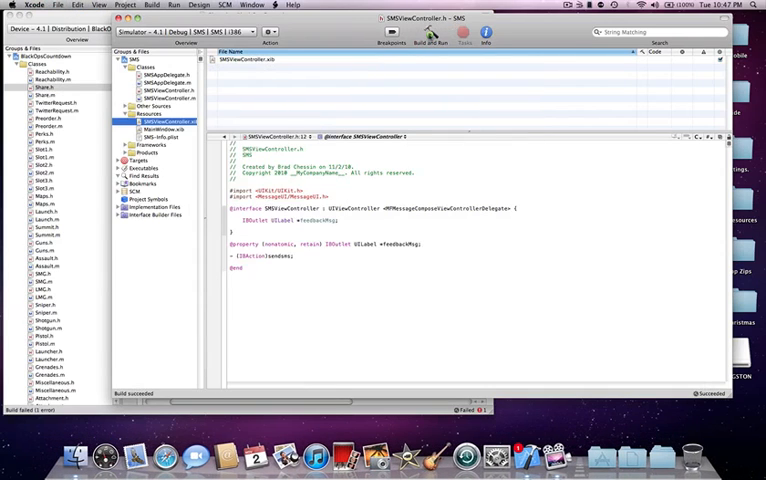
{"action": "left_click", "coordinate": [430, 34]}
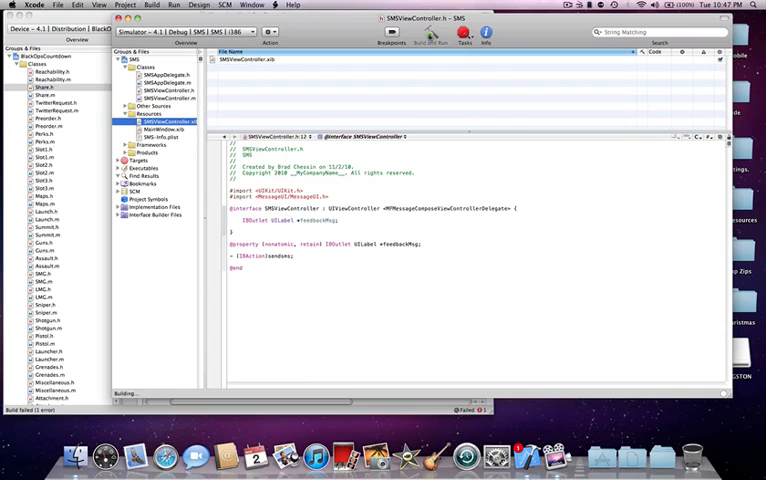
{"action": "left_click", "coordinate": [428, 36]}
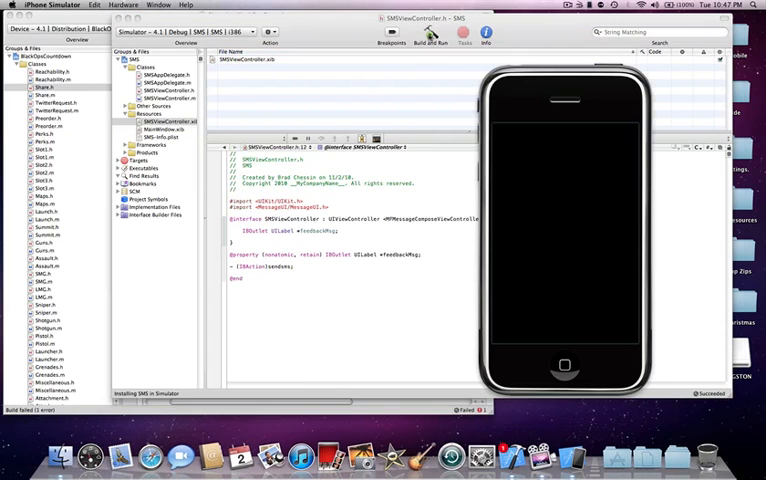
Tap Send Text in the simulator and dismiss the resulting Cannot Send Message alert with OK.
{"action": "left_click", "coordinate": [432, 36]}
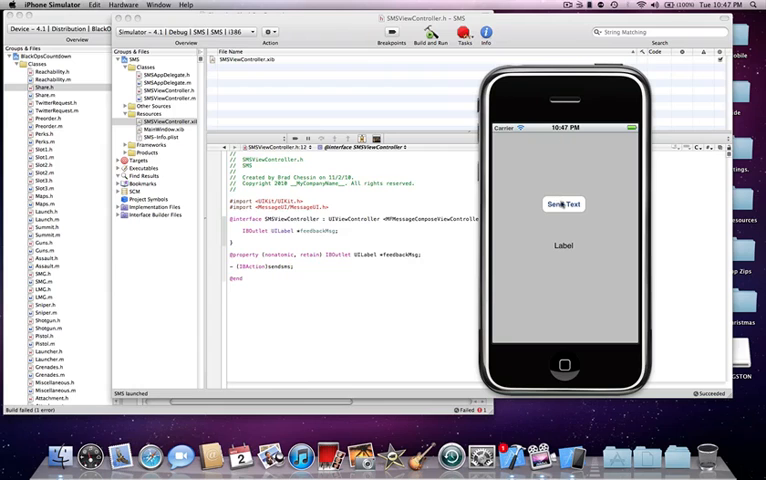
{"action": "left_click", "coordinate": [564, 204]}
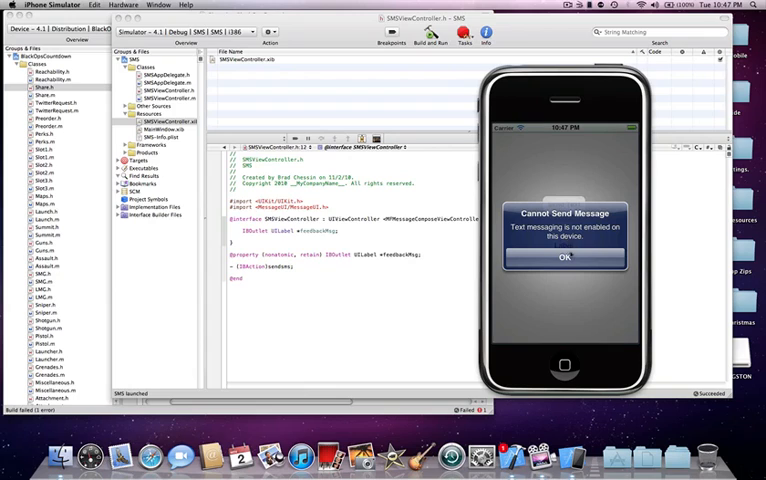
{"action": "left_click", "coordinate": [564, 256]}
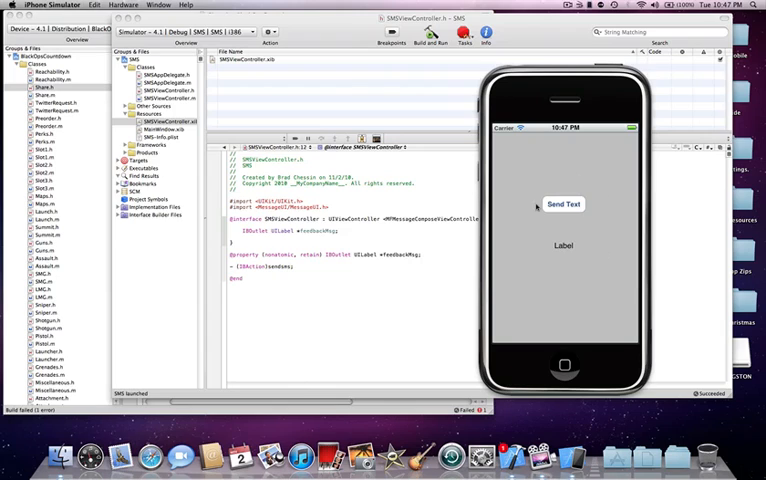
{"action": "mouse_move", "coordinate": [560, 230]}
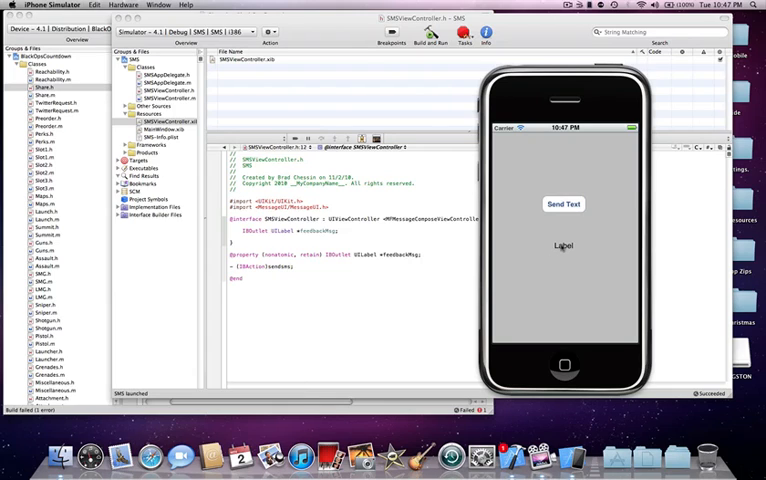
{"action": "mouse_move", "coordinate": [564, 250]}
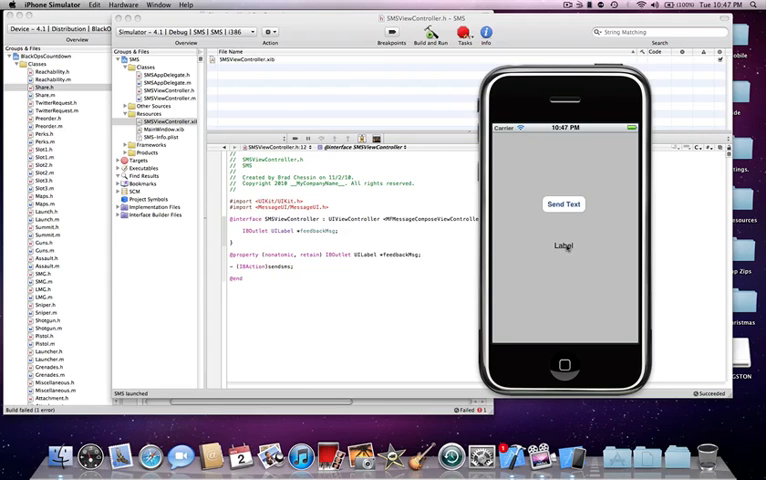
{"action": "mouse_move", "coordinate": [550, 256]}
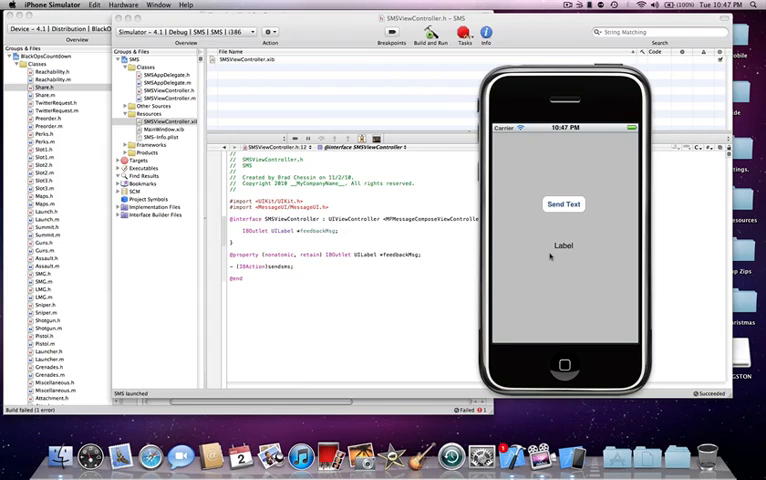
{"action": "left_click", "coordinate": [564, 204]}
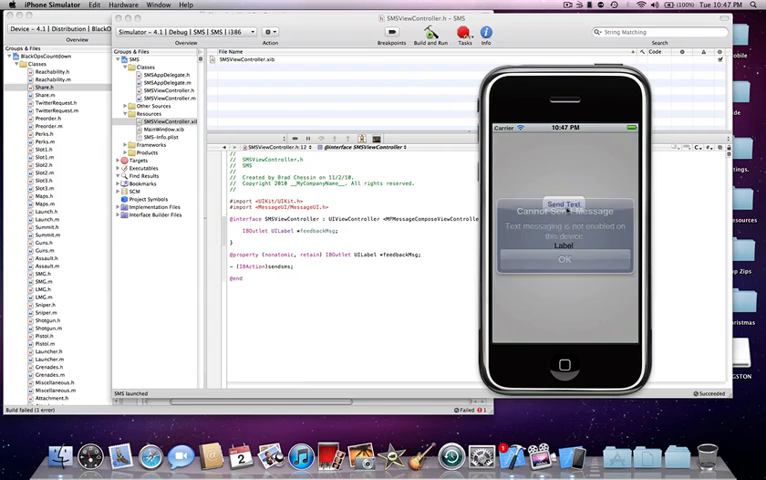
{"action": "left_click", "coordinate": [564, 260]}
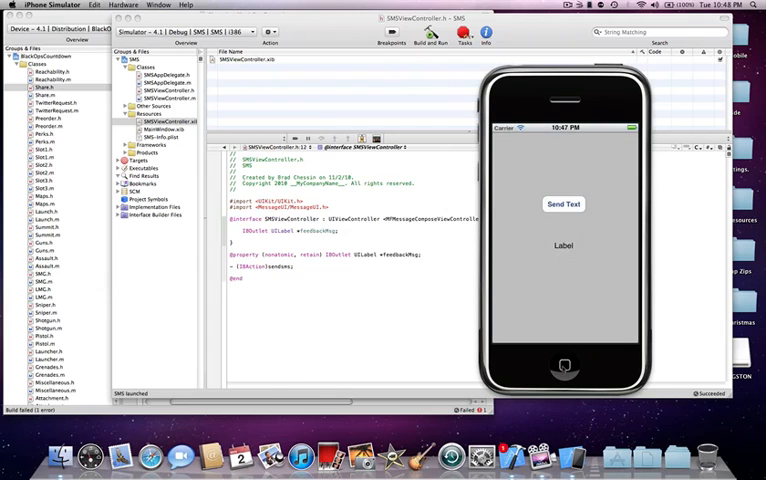